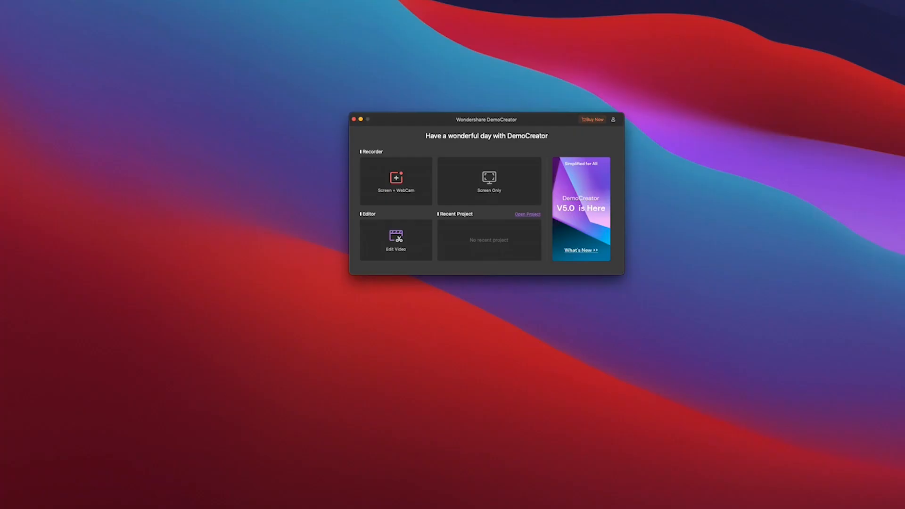
{"action": "mouse_move", "coordinate": [505, 369]}
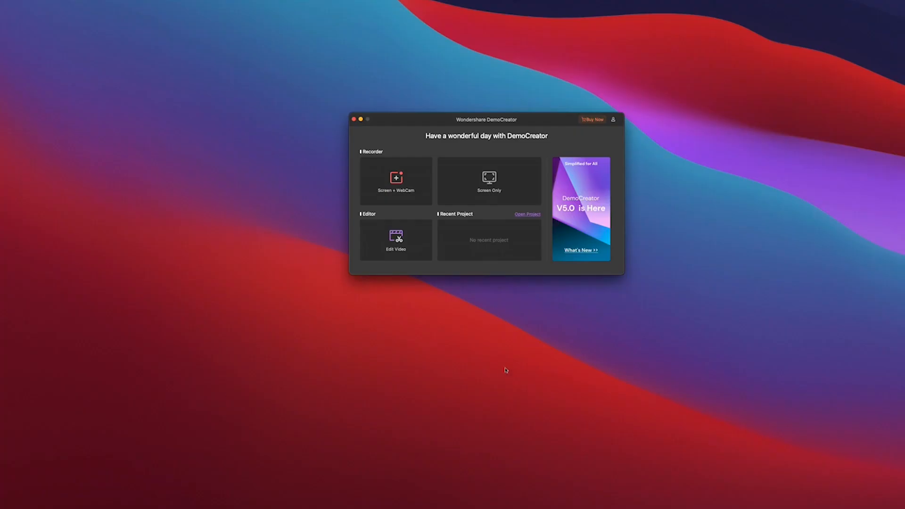
{"action": "mouse_move", "coordinate": [395, 235]}
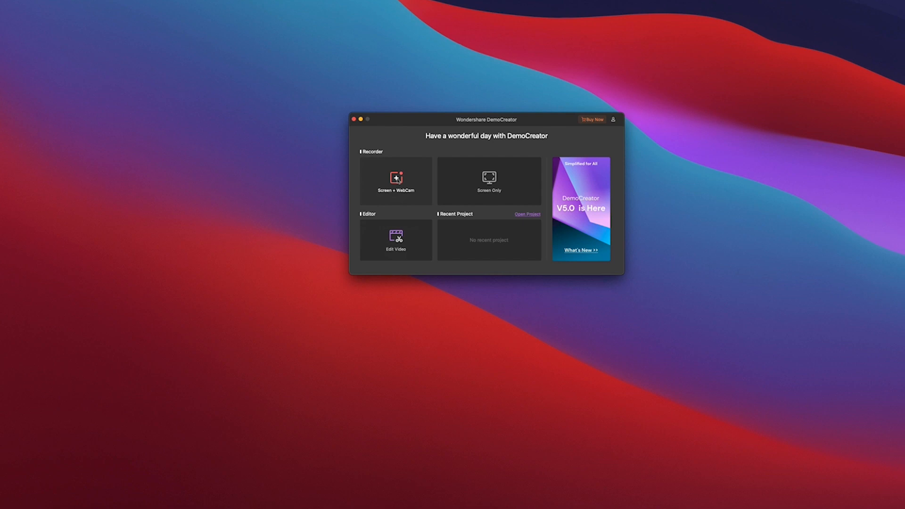
- Choose the Screen + WebCam recorder from the start screen
{"action": "left_click", "coordinate": [396, 180]}
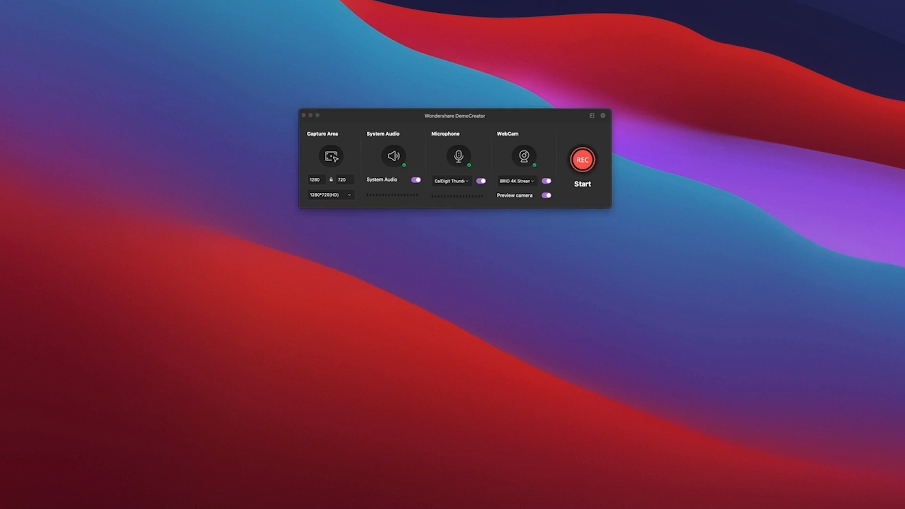
- Reposition the capture region on the desktop and dismiss the Facial Recognition notice
{"action": "left_click", "coordinate": [329, 156]}
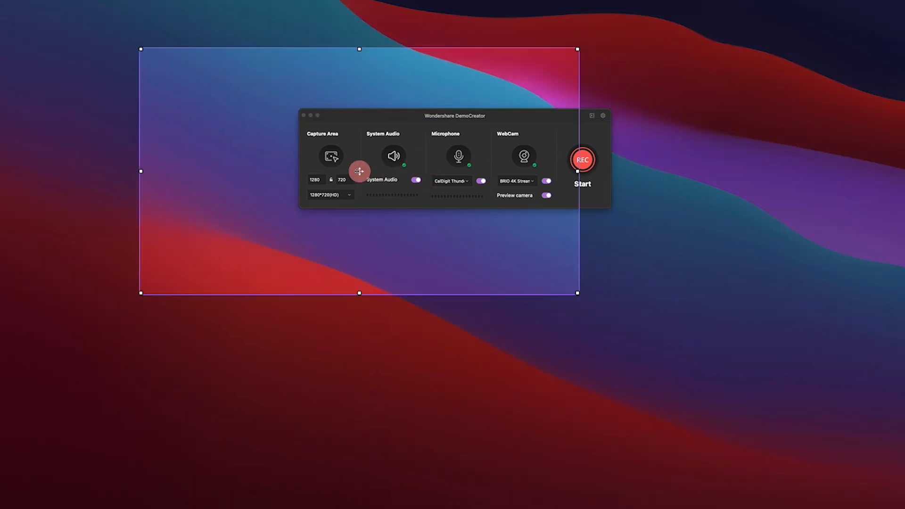
{"action": "left_click_drag", "start_coordinate": [359, 172], "coordinate": [449, 168]}
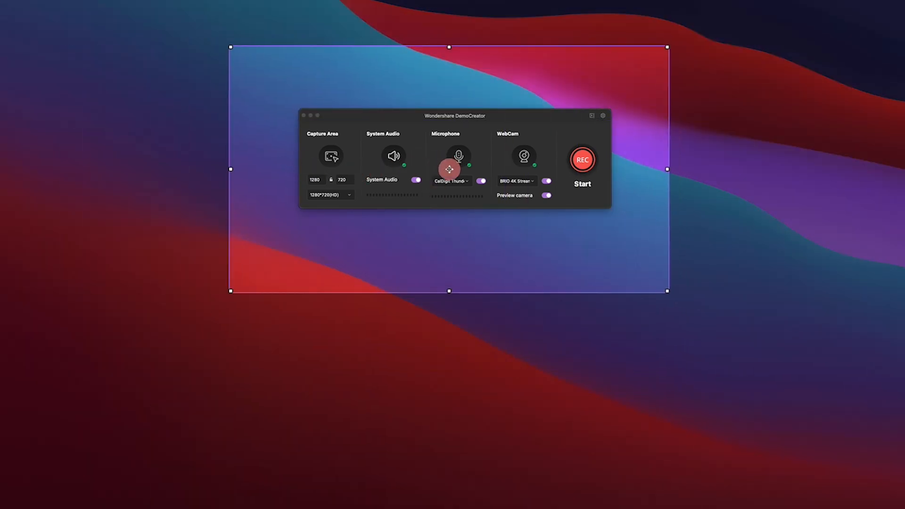
{"action": "left_click_drag", "start_coordinate": [667, 290], "coordinate": [675, 297]}
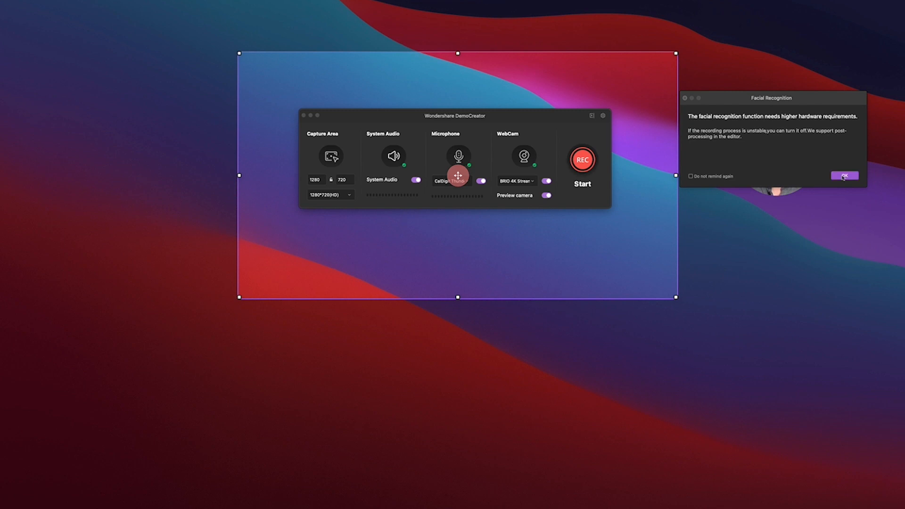
{"action": "left_click", "coordinate": [845, 176]}
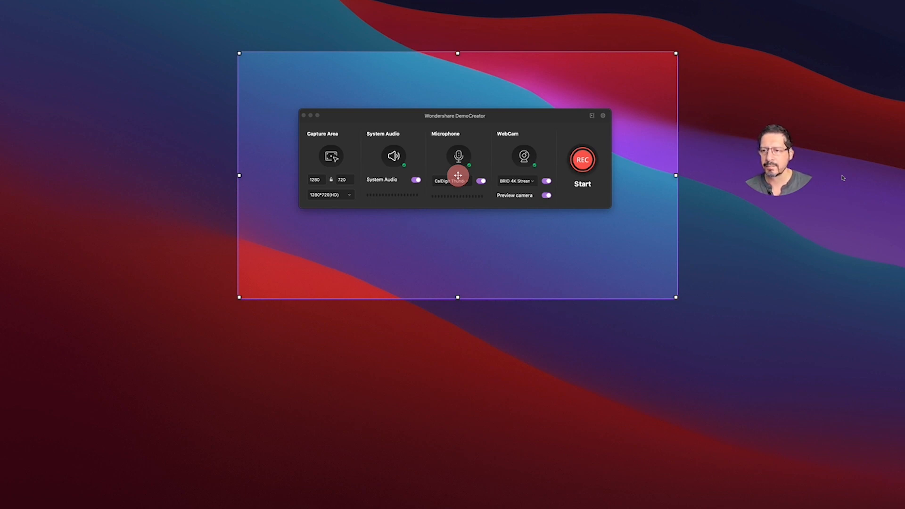
- Set the capture size to 1920×1080 Full HD and leave Preview camera toggled off
{"action": "left_click", "coordinate": [330, 194]}
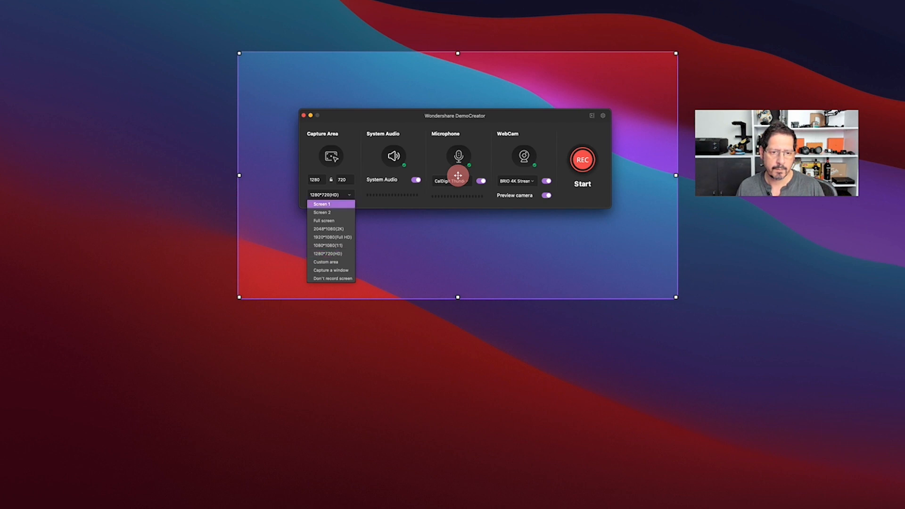
{"action": "left_click", "coordinate": [329, 237]}
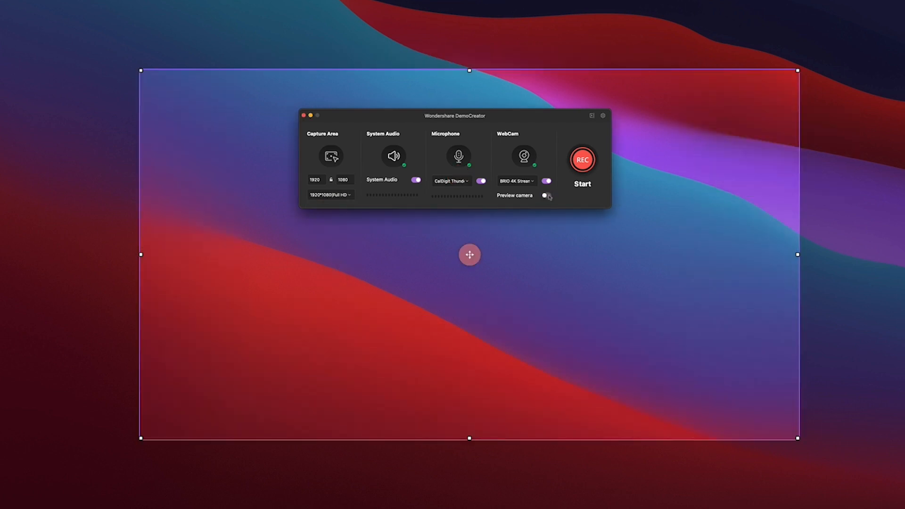
{"action": "left_click", "coordinate": [545, 196]}
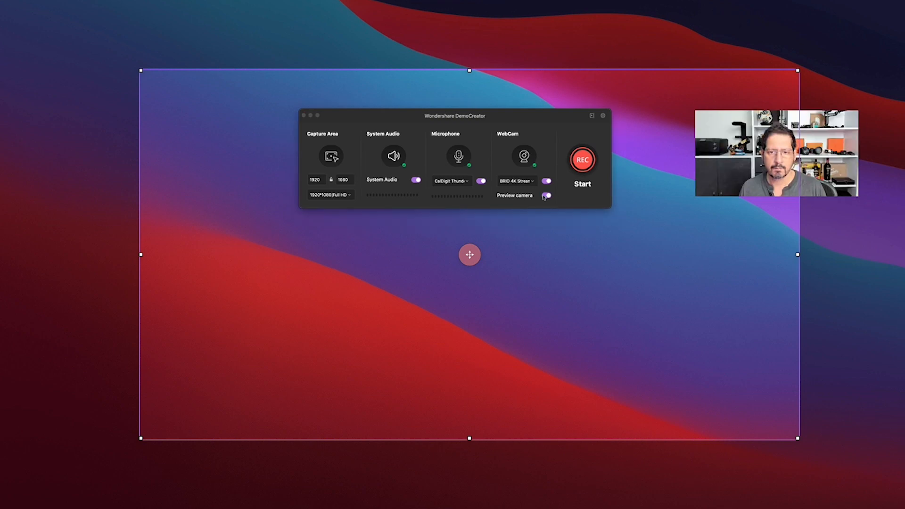
{"action": "left_click", "coordinate": [546, 196]}
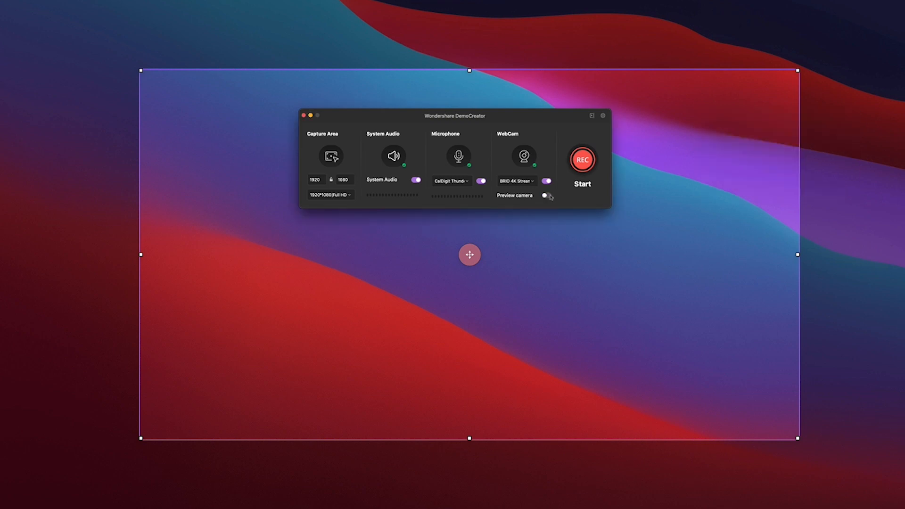
- Record with REC, then apply Cursor Highlight with area 6 and 91% cursor opacity
{"action": "left_click", "coordinate": [545, 195]}
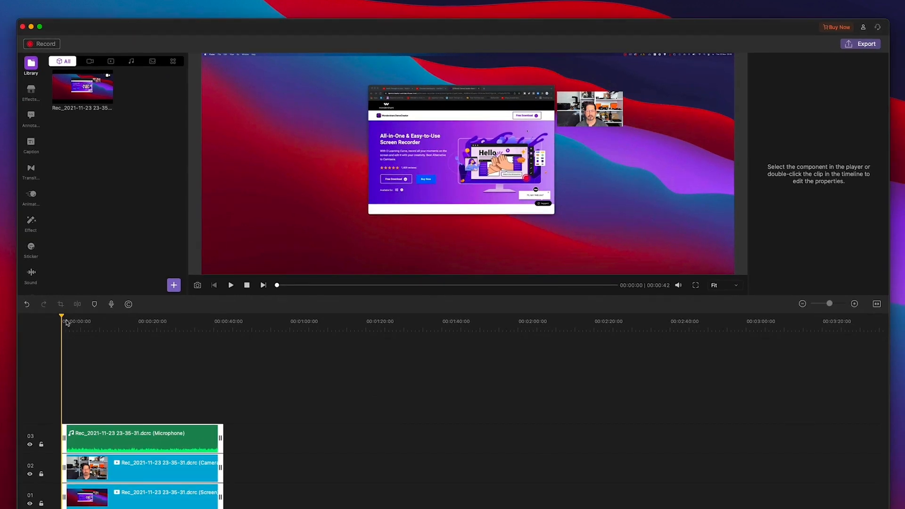
{"action": "left_click", "coordinate": [107, 322]}
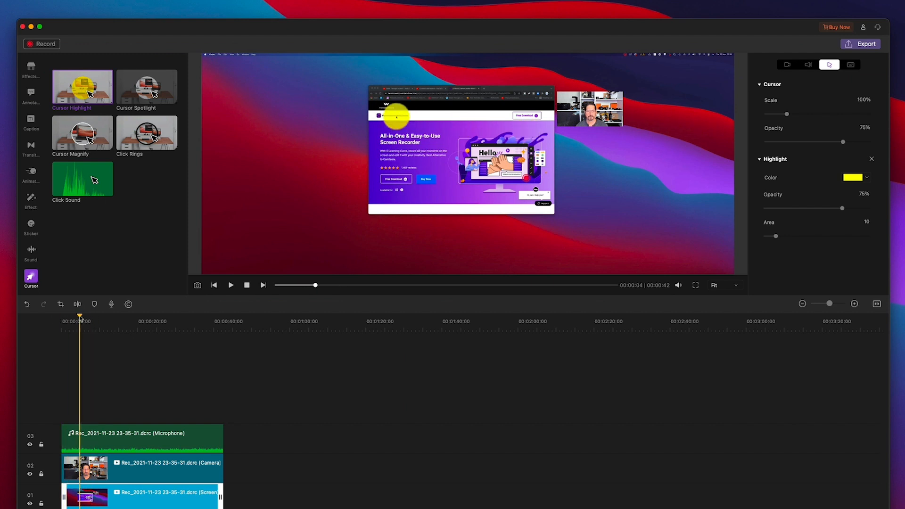
{"action": "left_click_drag", "start_coordinate": [774, 236], "coordinate": [769, 236]}
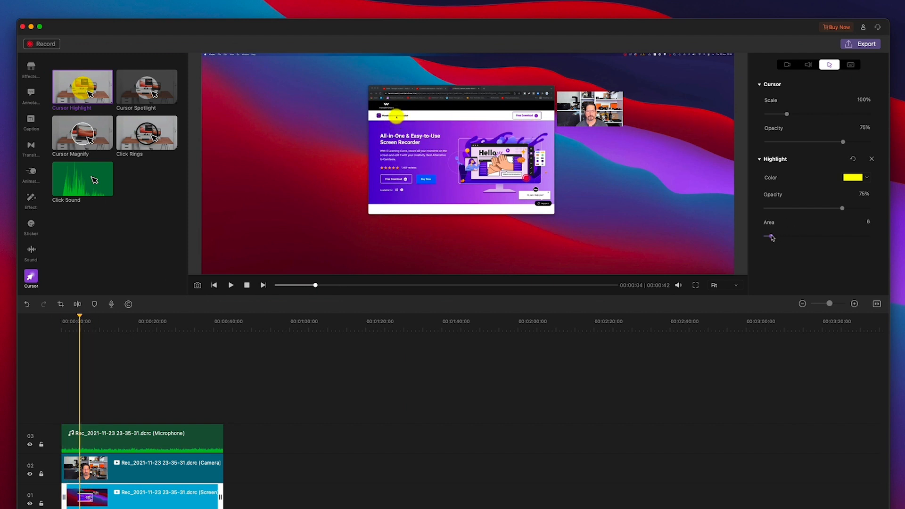
{"action": "left_click_drag", "start_coordinate": [785, 140], "coordinate": [859, 140]}
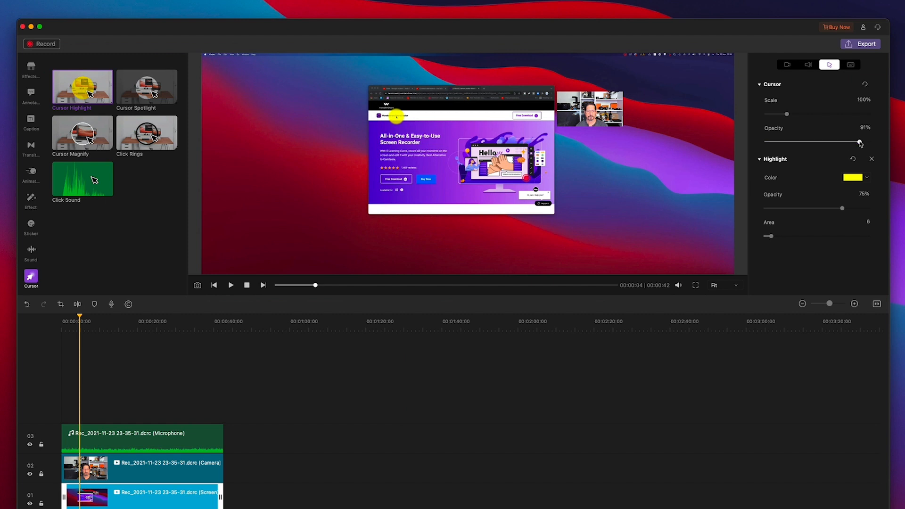
{"action": "left_click", "coordinate": [30, 95]}
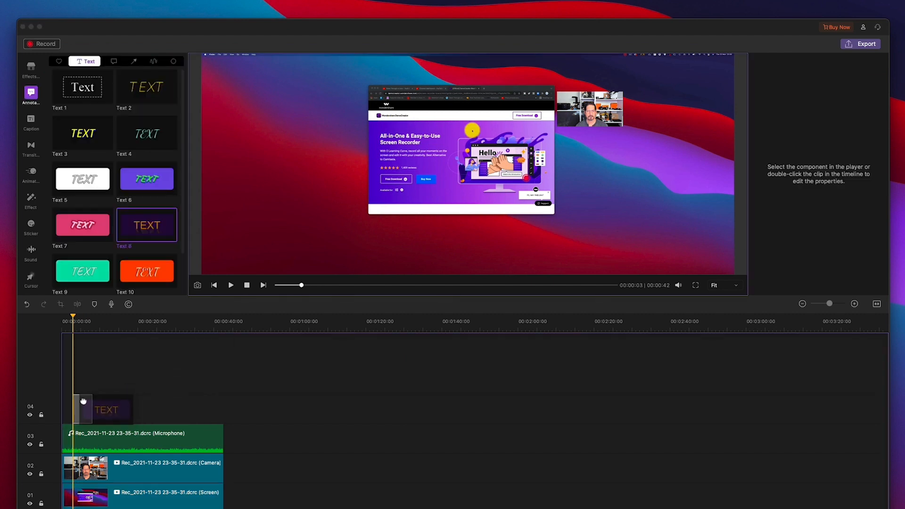
- Place the Text 8 annotation on the timeline before browsing transitions
{"action": "left_click", "coordinate": [130, 61]}
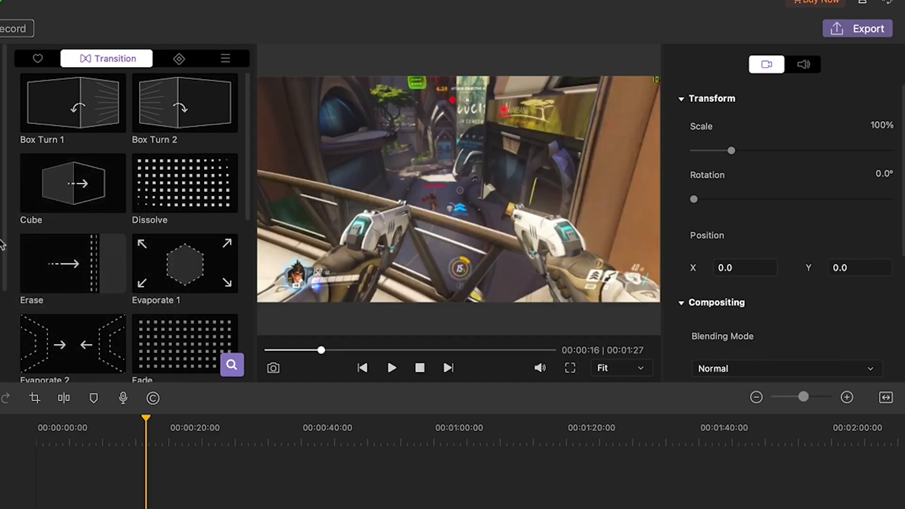
- Apply the Cube transition between the clips and pause playback for the arrow annotation
{"action": "left_click", "coordinate": [73, 183]}
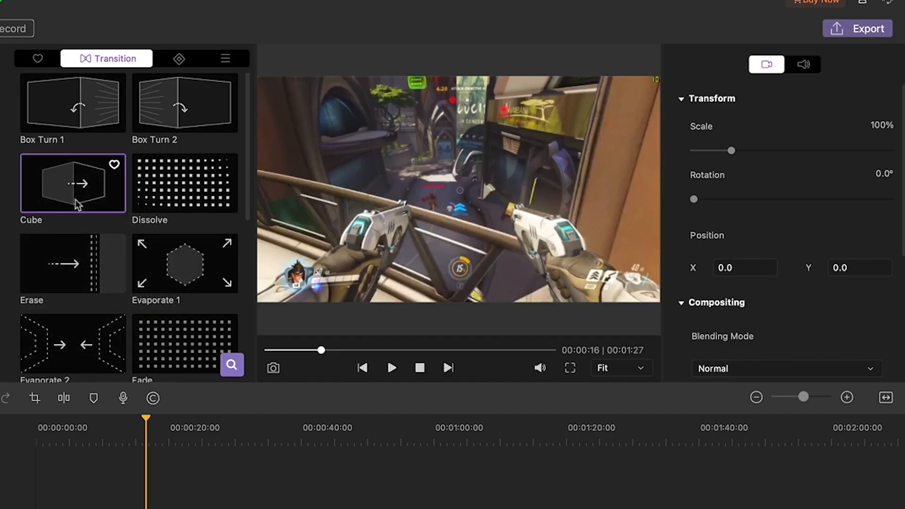
{"action": "left_click", "coordinate": [73, 263]}
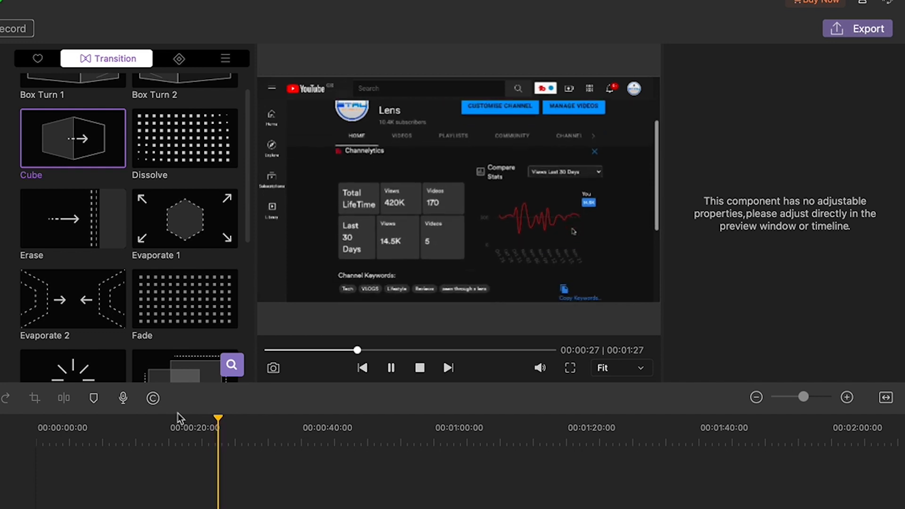
{"action": "left_click", "coordinate": [390, 367]}
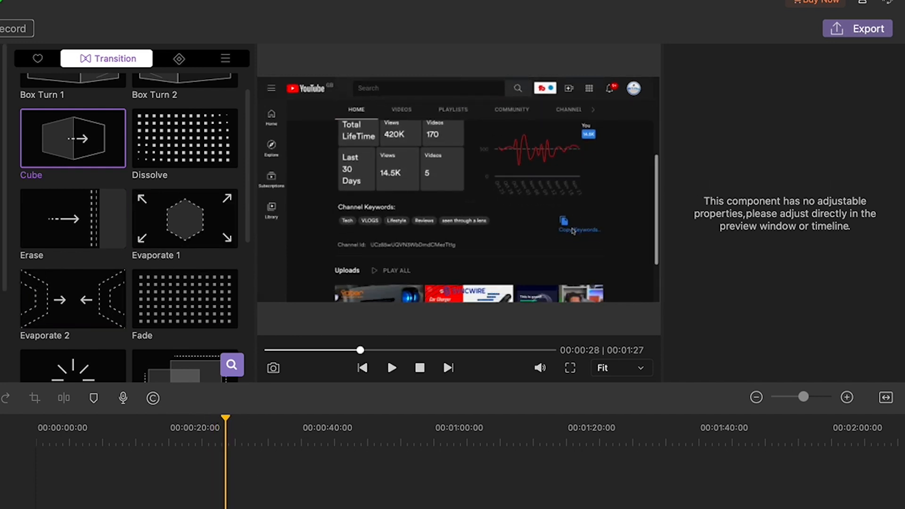
{"action": "left_click", "coordinate": [79, 59]}
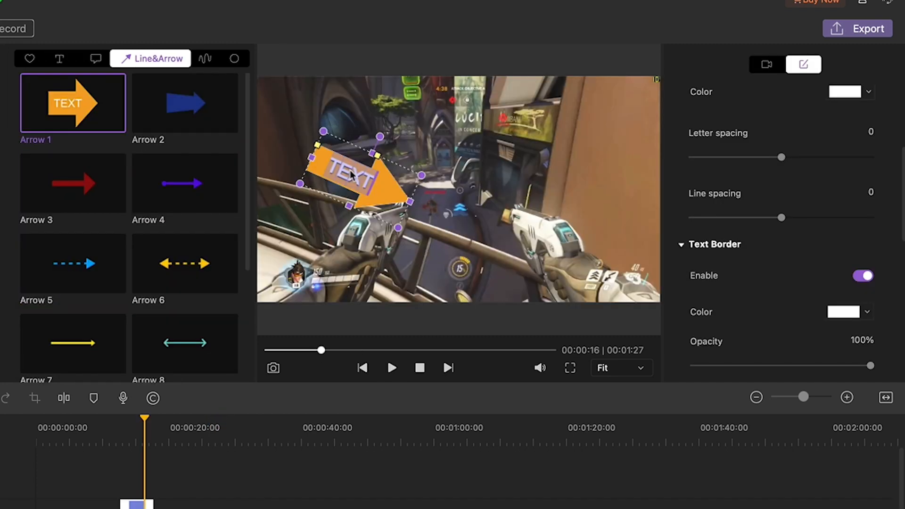
- Relabel the arrow's TEXT to Enemy and finish editing
{"action": "type", "text": "Enom"}
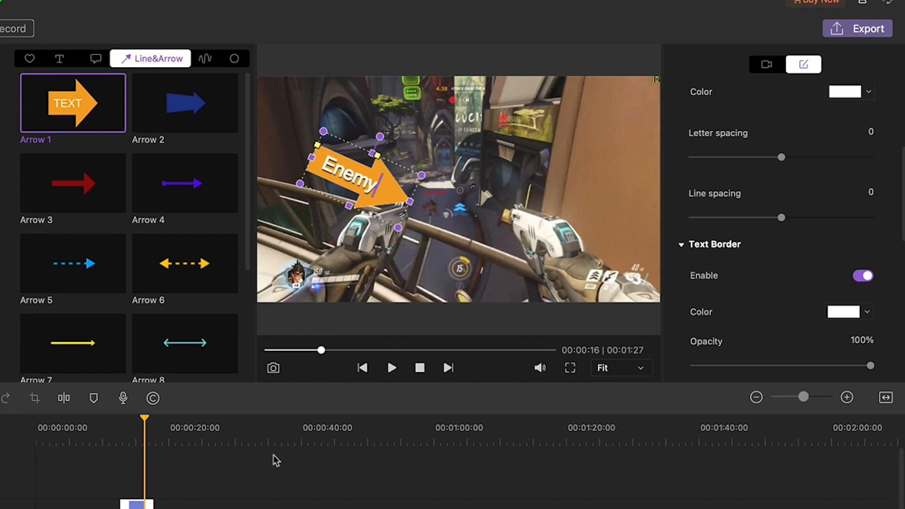
{"action": "left_click", "coordinate": [391, 367]}
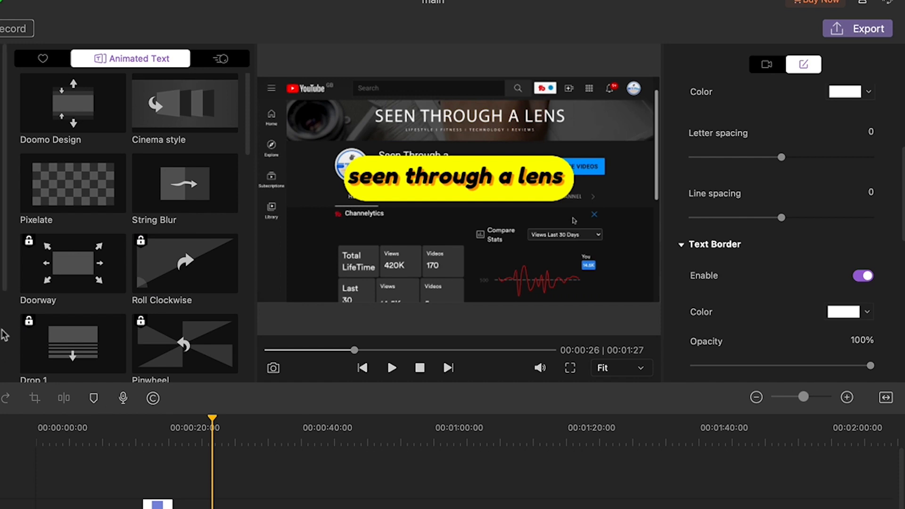
- Scroll the Caption library to the Electronic Equipment Pack laptop template
{"action": "scroll", "scroll_direction": "down", "scroll_amount": 3}
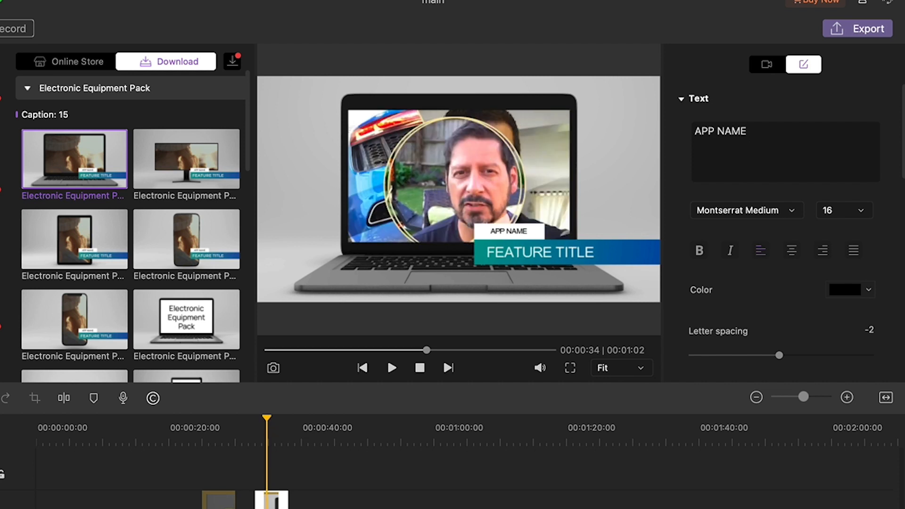
- Retitle the caption's app name to DemoCreator 5 and add the Social Media 9 SUBSCRIBE sticker
{"action": "left_click", "coordinate": [507, 231]}
{"action": "type", "text": "Wonder"}
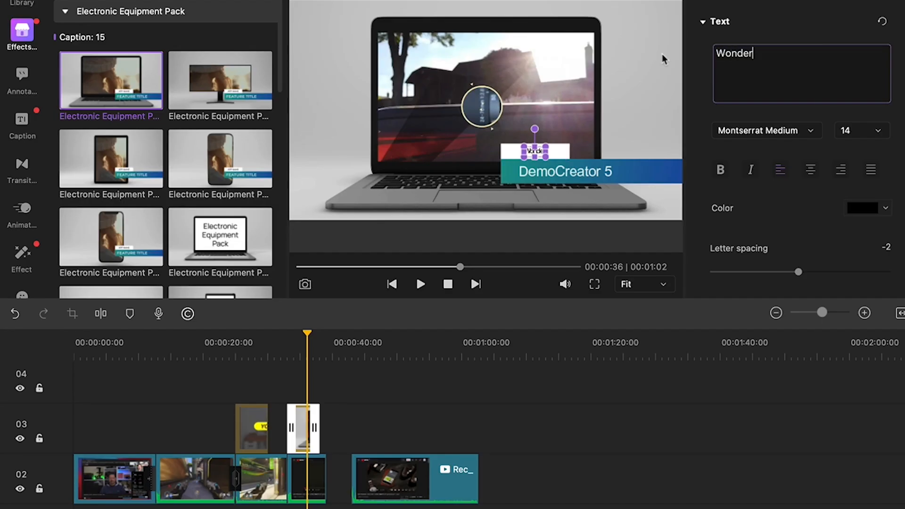
{"action": "left_click", "coordinate": [860, 130]}
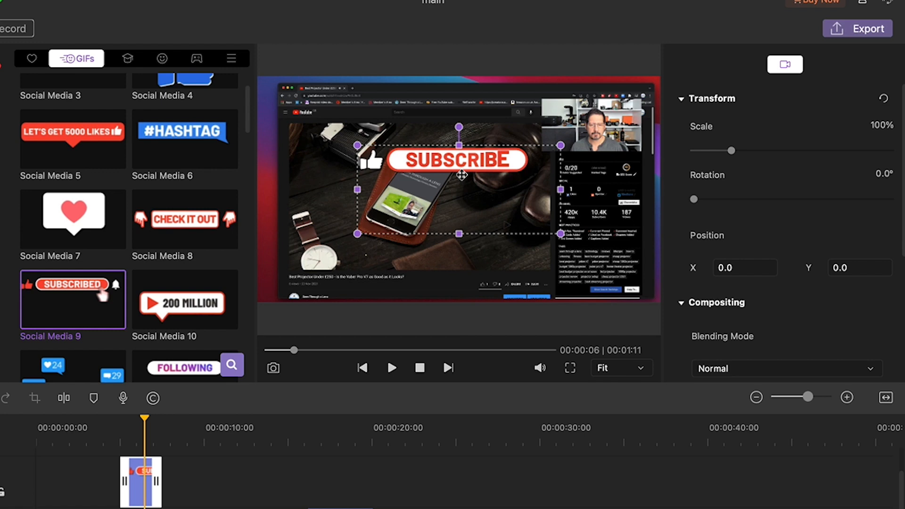
- Drag the Mosaic effect onto the clip to blur the presenter's face
{"action": "left_click_drag", "start_coordinate": [458, 160], "coordinate": [449, 260]}
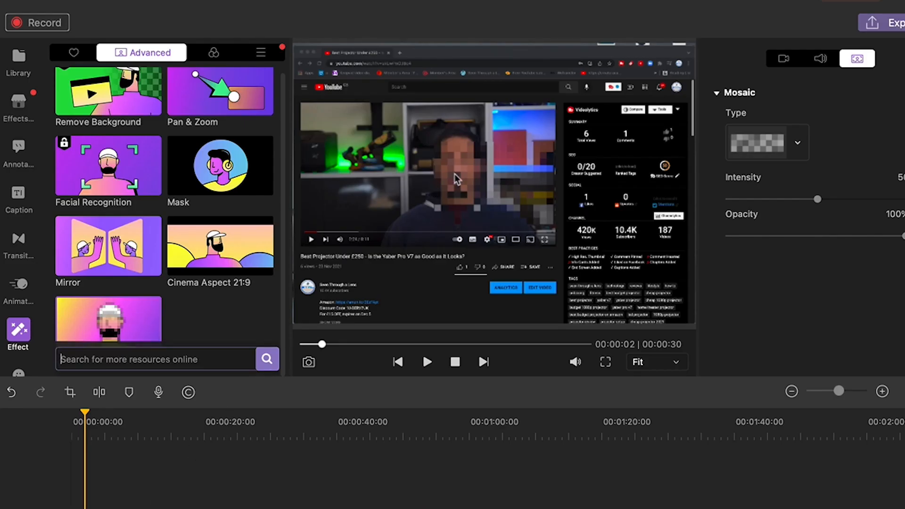
{"action": "mouse_move", "coordinate": [459, 186]}
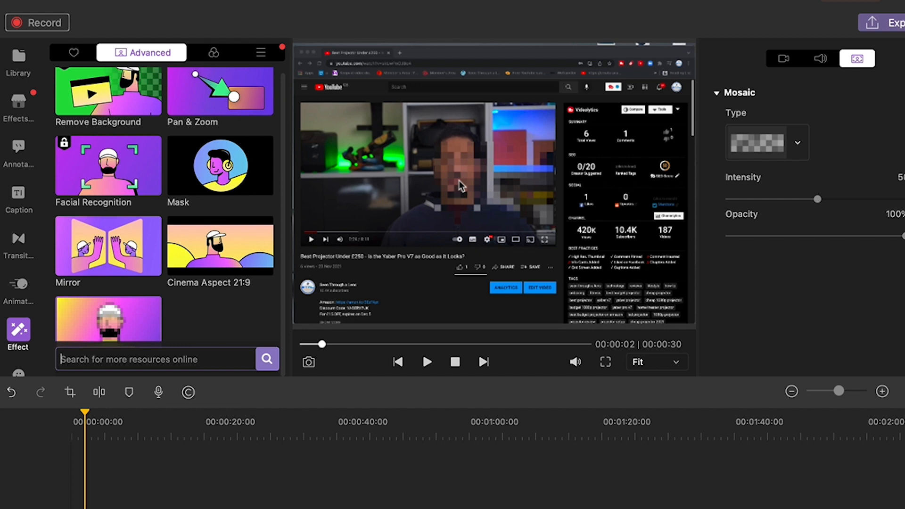
- Move the mosaic box below the face and bring up Export at MOV 1920×1080 25 fps
{"action": "left_click", "coordinate": [108, 318]}
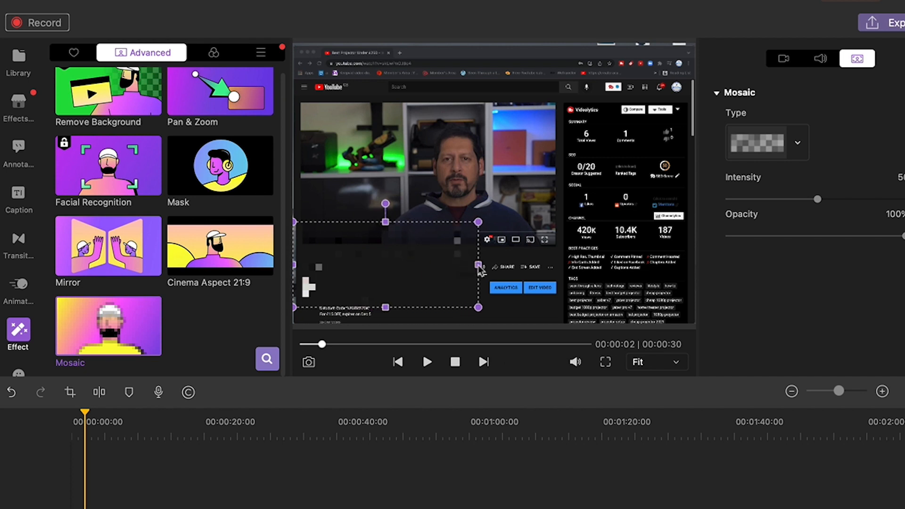
{"action": "mouse_move", "coordinate": [488, 341]}
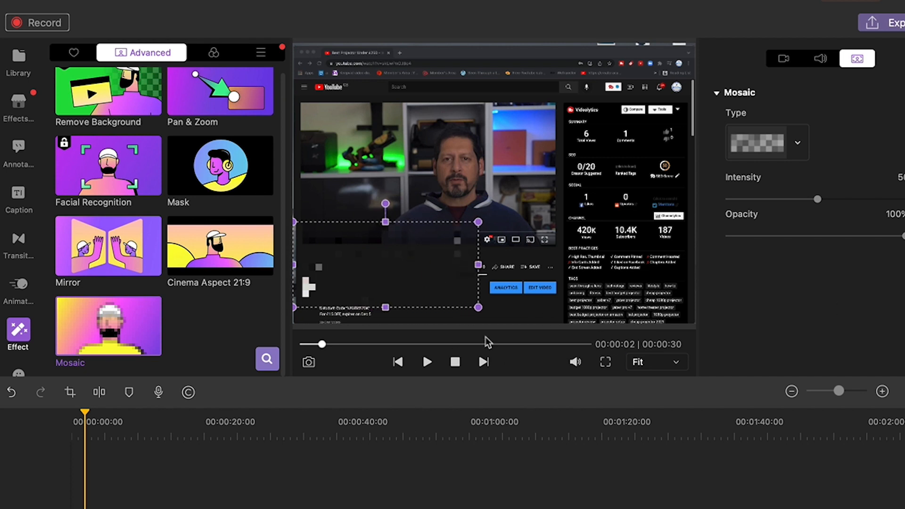
{"action": "left_click", "coordinate": [895, 23]}
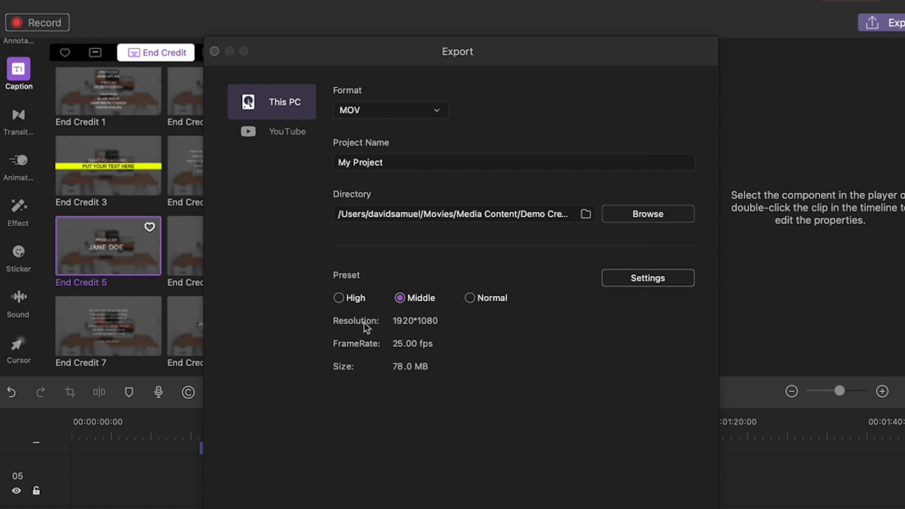
- Choose the High export preset (1920*1080, 25 fps, about 97.1 MB)
{"action": "left_click", "coordinate": [339, 298]}
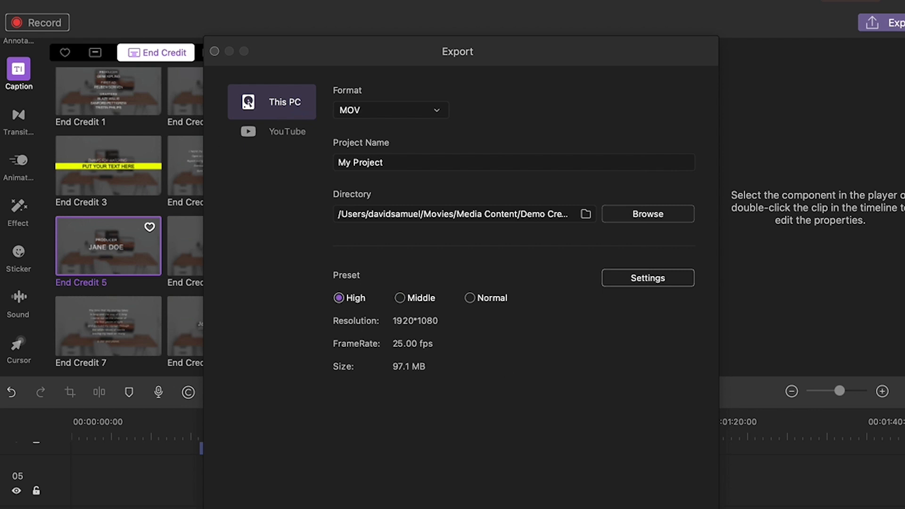
{"action": "left_click", "coordinate": [410, 162]}
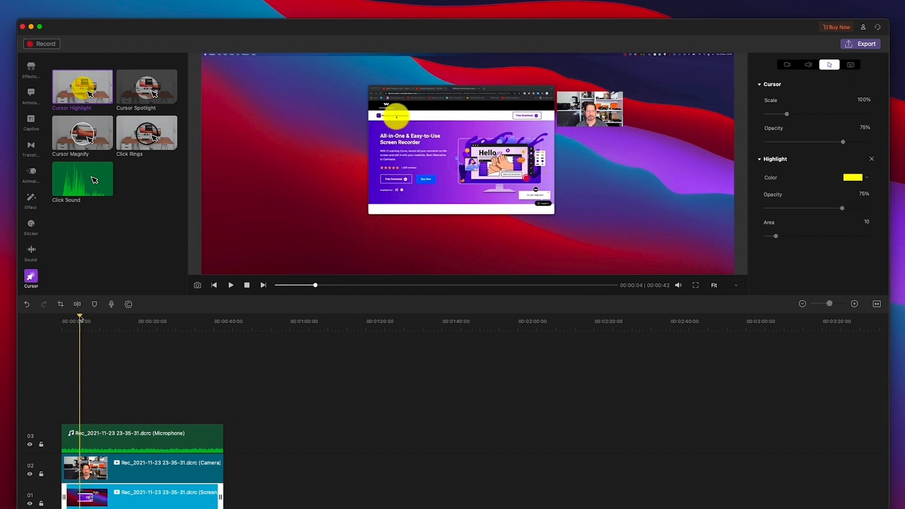
- Lower the cursor Highlight Area and place the Cube/Erase transitions between clips
{"action": "left_click_drag", "start_coordinate": [776, 236], "coordinate": [769, 235]}
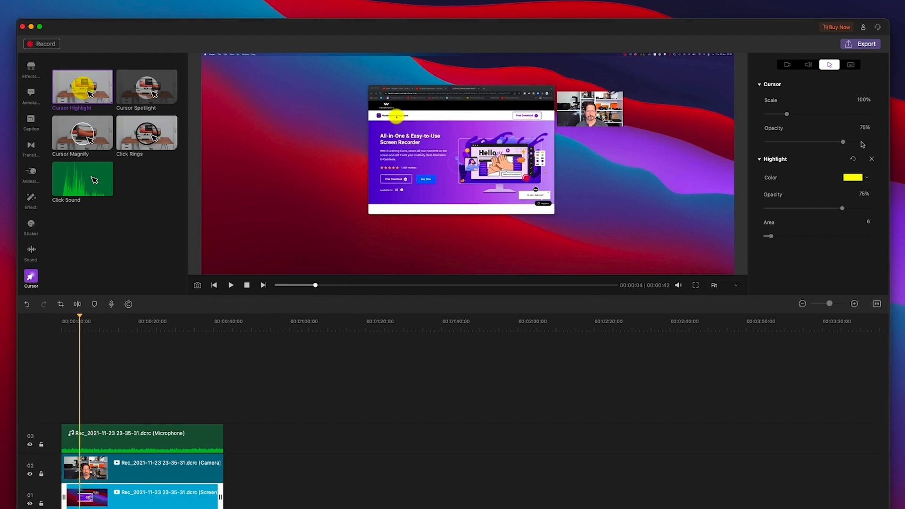
{"action": "left_click", "coordinate": [30, 95]}
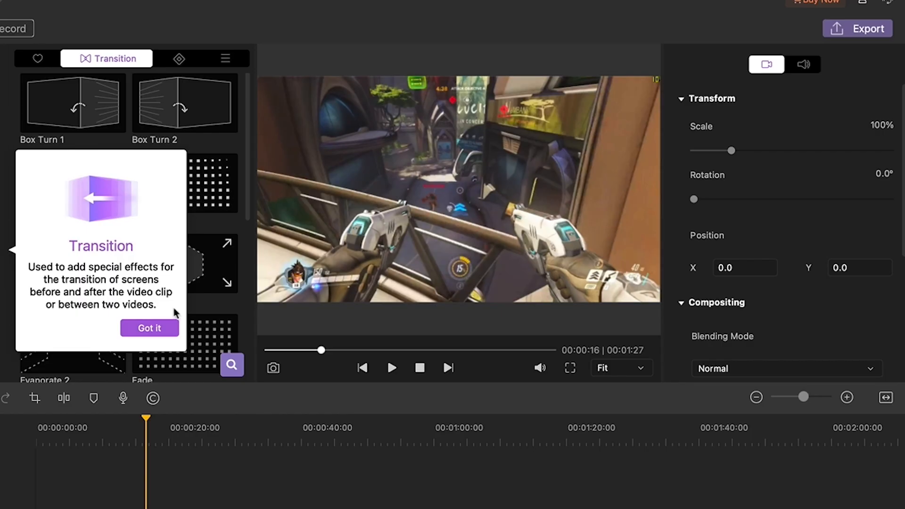
{"action": "left_click", "coordinate": [149, 328]}
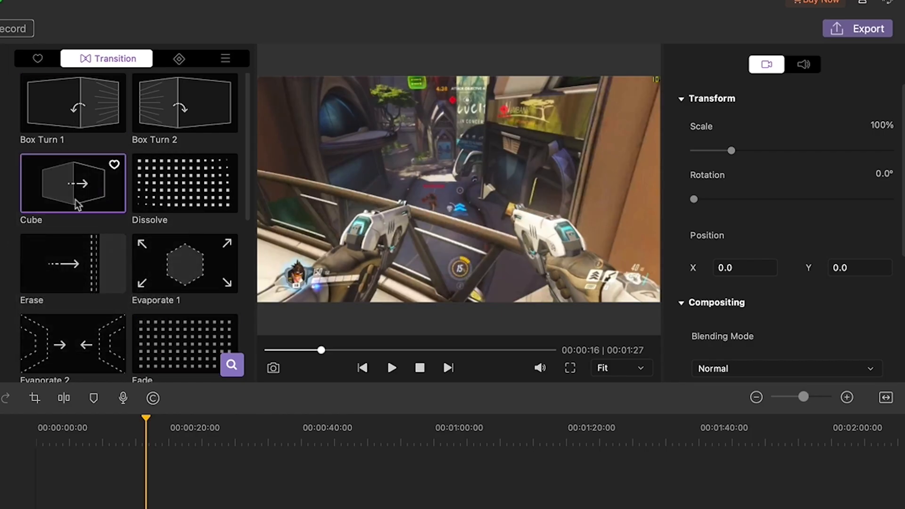
{"action": "left_click", "coordinate": [73, 263]}
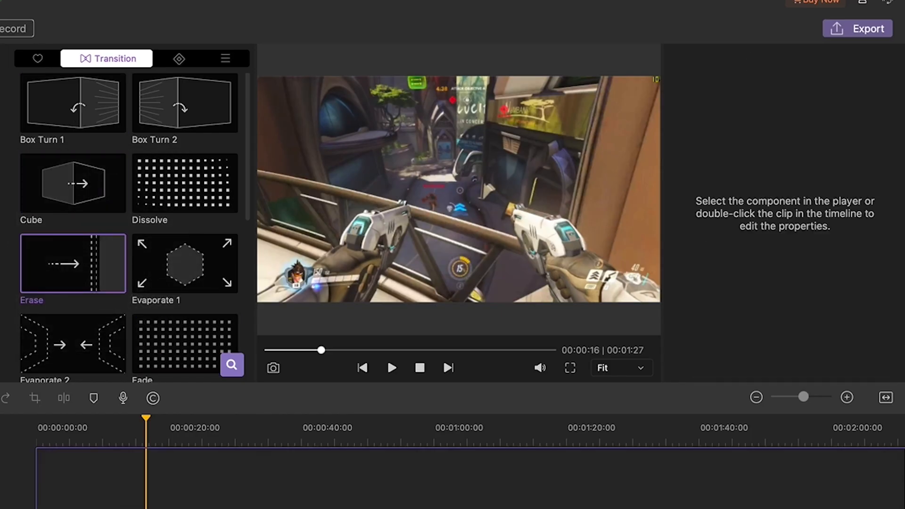
{"action": "left_click", "coordinate": [392, 368]}
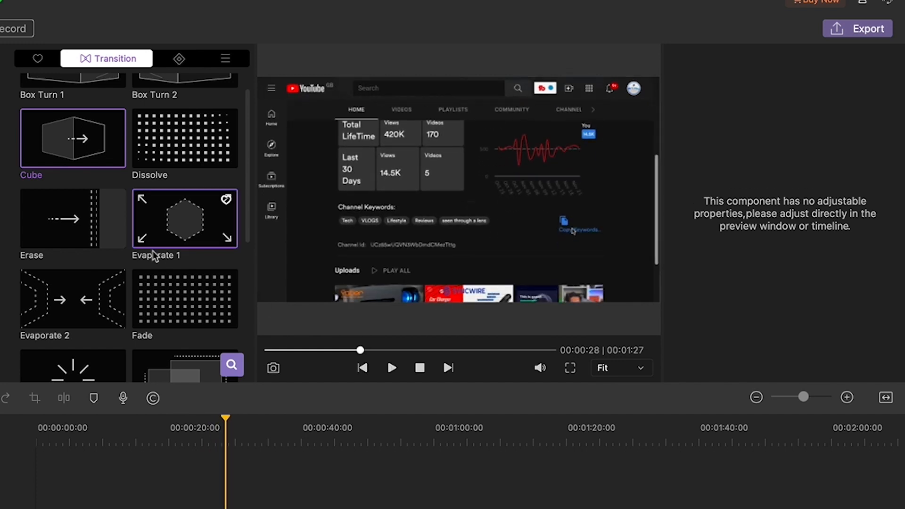
- Label Arrow 1 with the text 'Enemy' and preview it in playback
{"action": "left_click", "coordinate": [87, 58]}
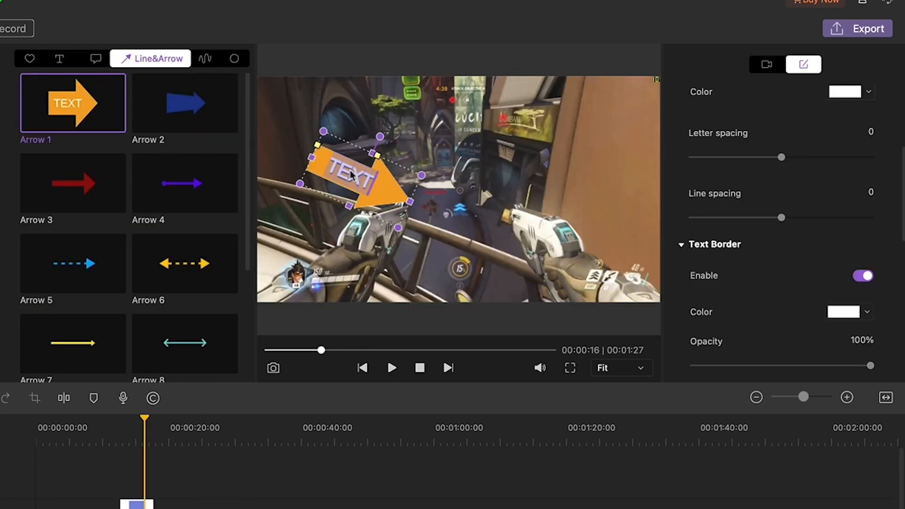
{"action": "type", "text": "Enemy"}
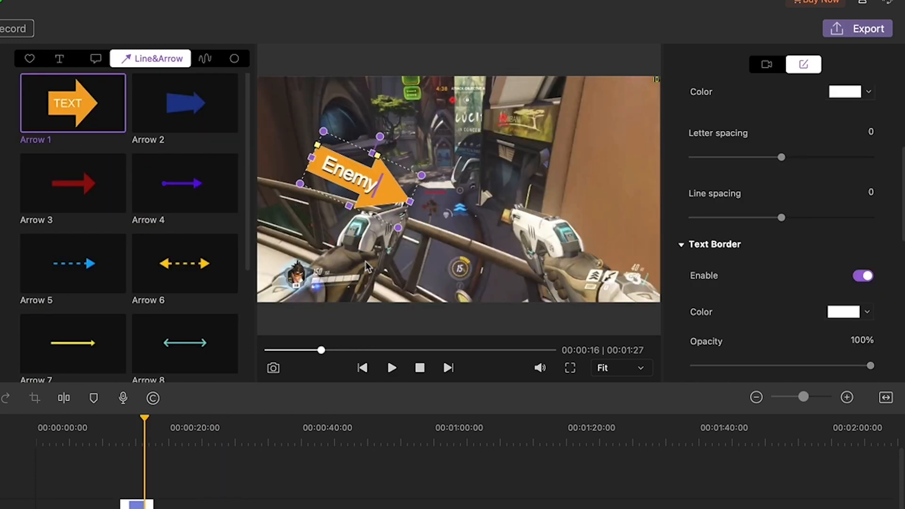
{"action": "left_click", "coordinate": [392, 368]}
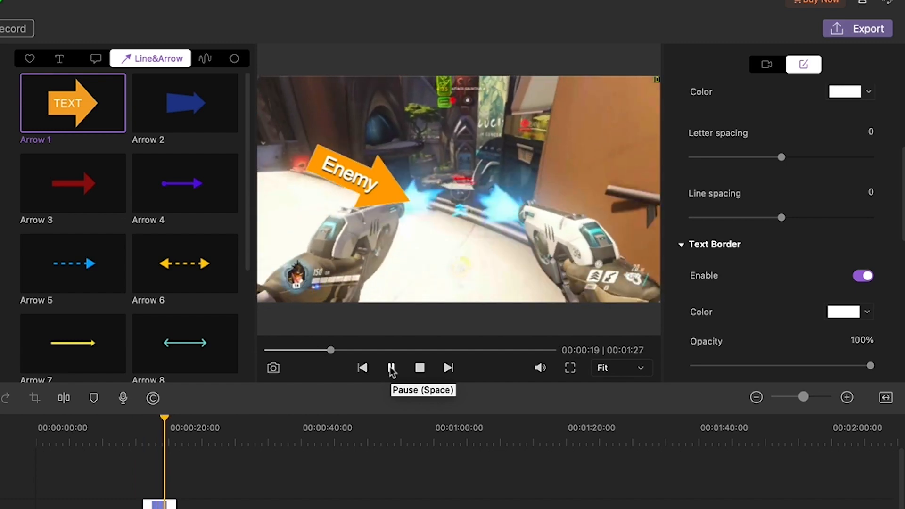
{"action": "left_click", "coordinate": [129, 58]}
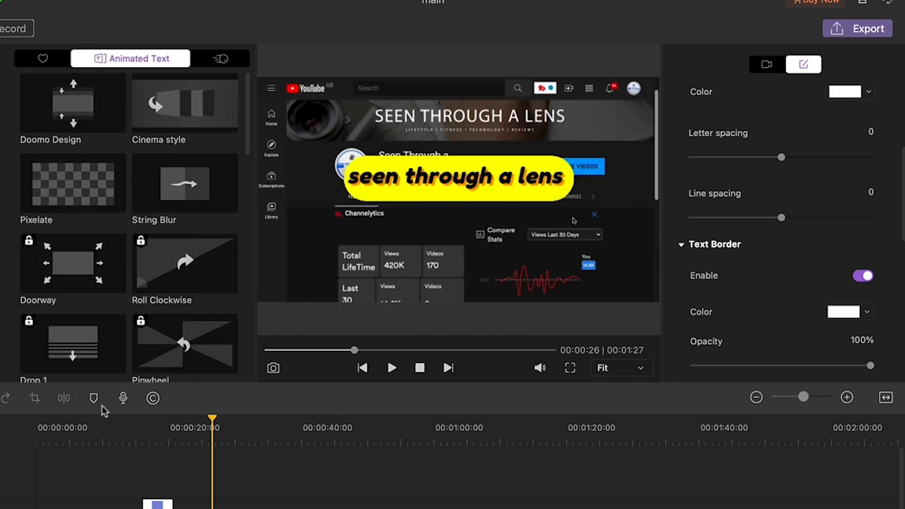
- Drag the mosaic blur region down off the presenter's face onto the title area
{"action": "scroll", "scroll_direction": "down", "scroll_amount": 3}
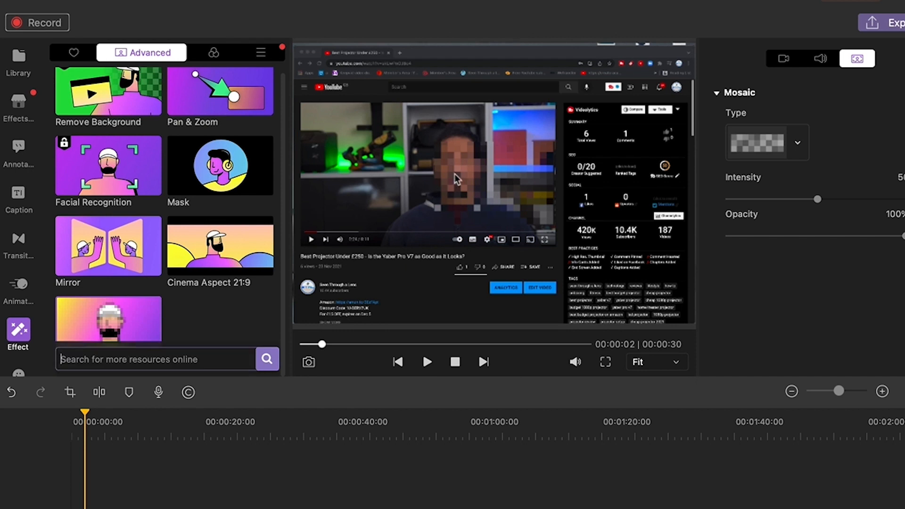
{"action": "left_click", "coordinate": [108, 319]}
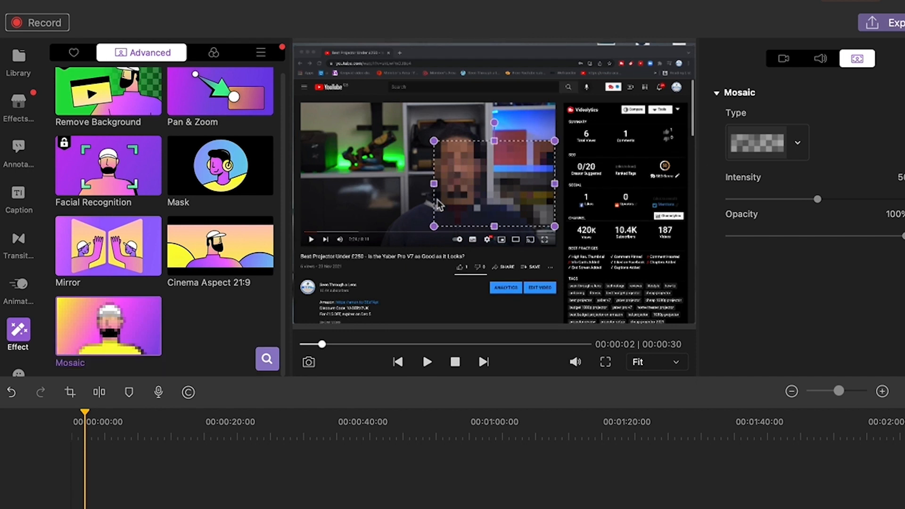
{"action": "left_click_drag", "start_coordinate": [492, 183], "coordinate": [399, 260]}
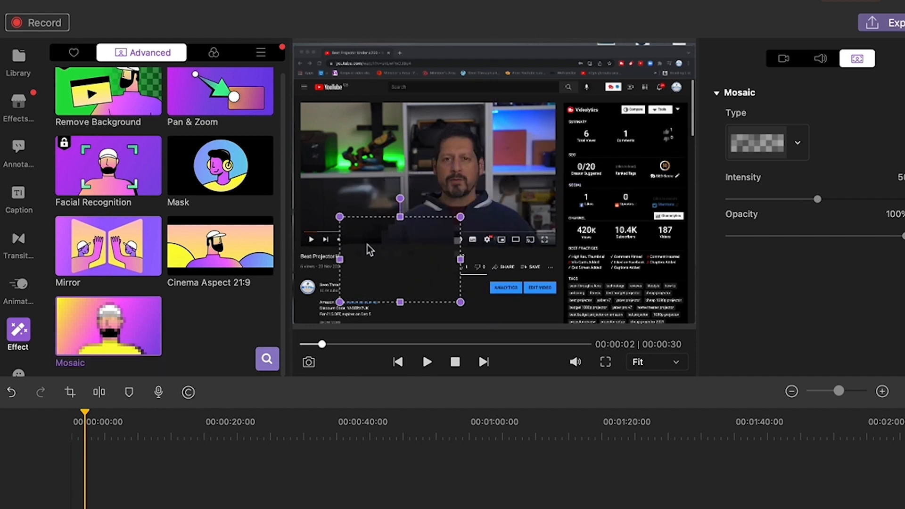